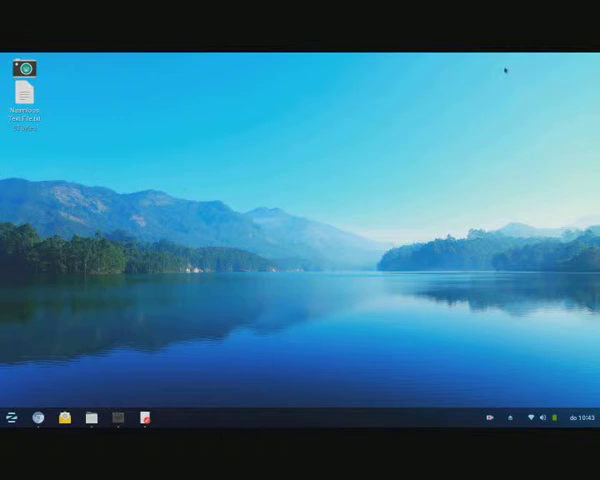
mouse_move(414, 96)
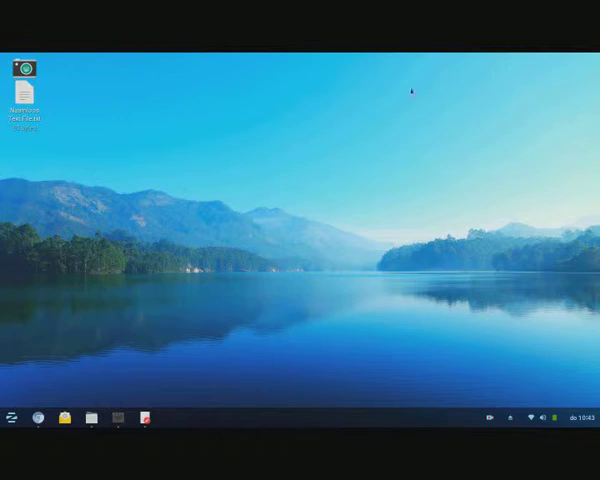
mouse_move(324, 148)
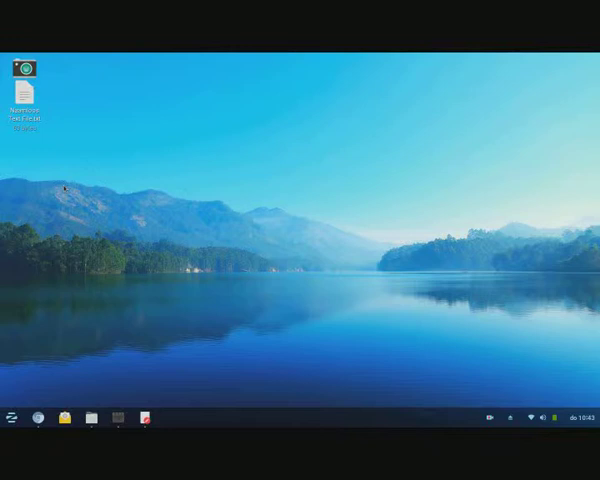
- Launch a Terminal window from the taskbar
click(172, 416)
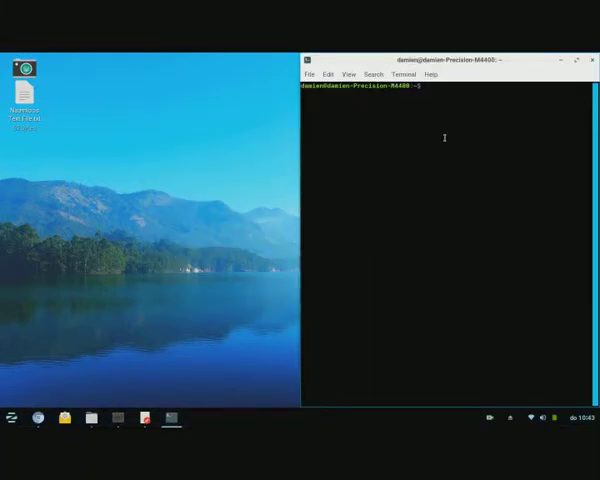
- Run sudo apt-get update to refresh the package lists, entering the password when asked
text(sudo)
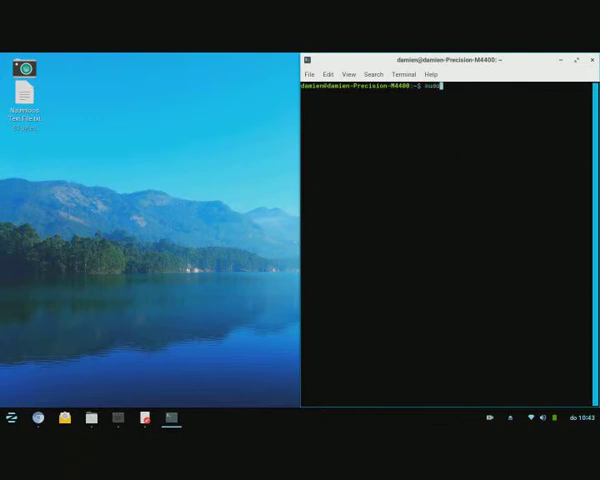
text(apt-)
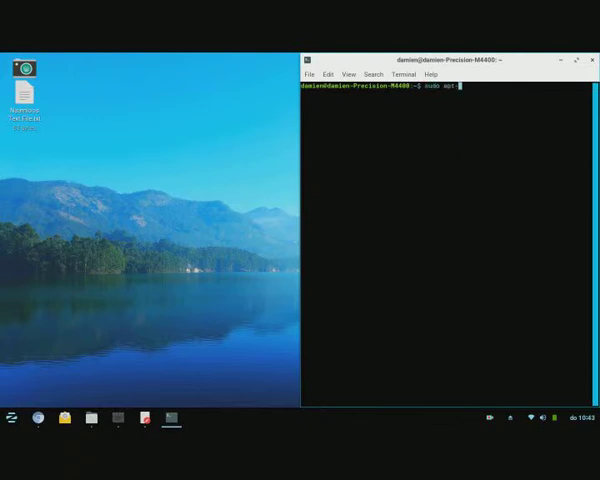
text(get updat)
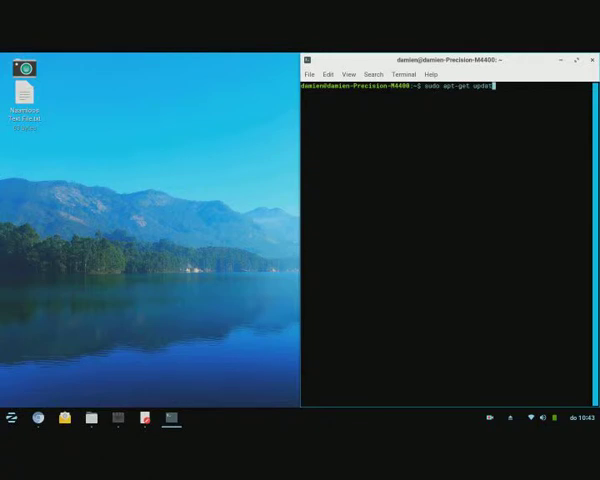
key(Return)
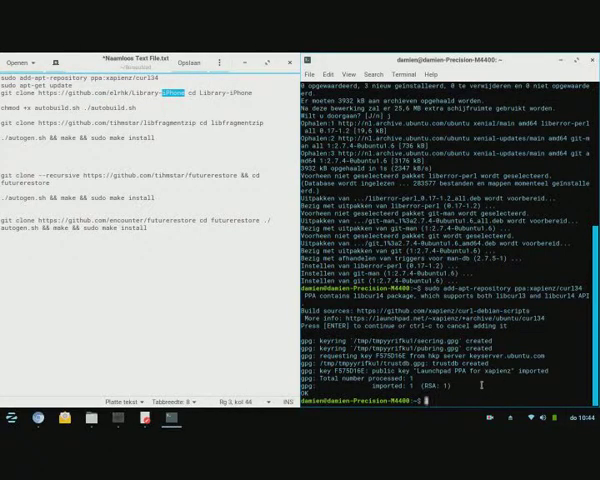
- Install git and upgrade the installed packages with sudo apt-get
text(sudo apt-get upgrade)
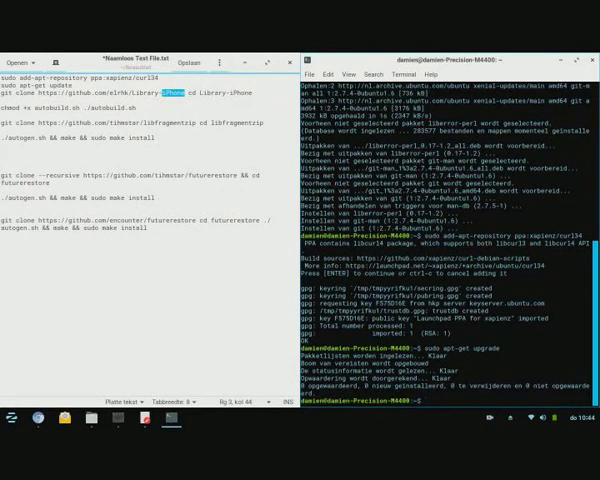
text(sudo apt-get install git)
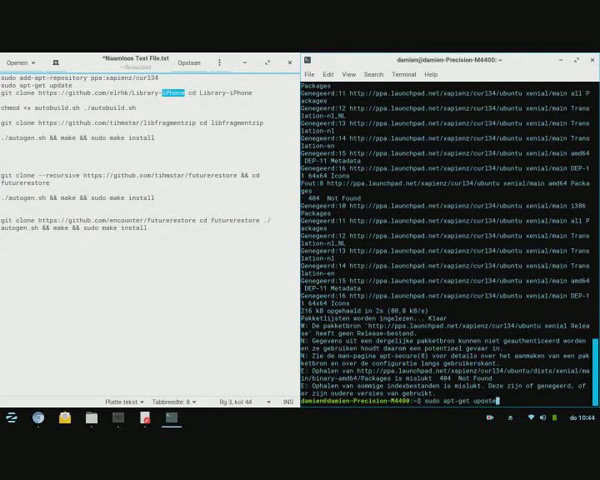
text(sudo apt-get upgrade)
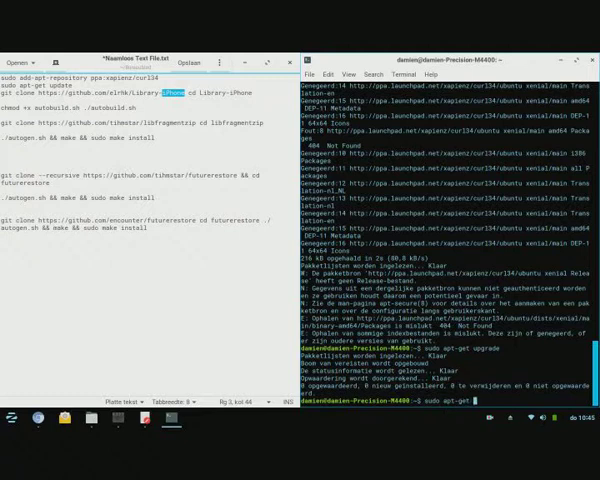
- Install libcurl4 with sudo apt-get, which reports it already current
text(instal)
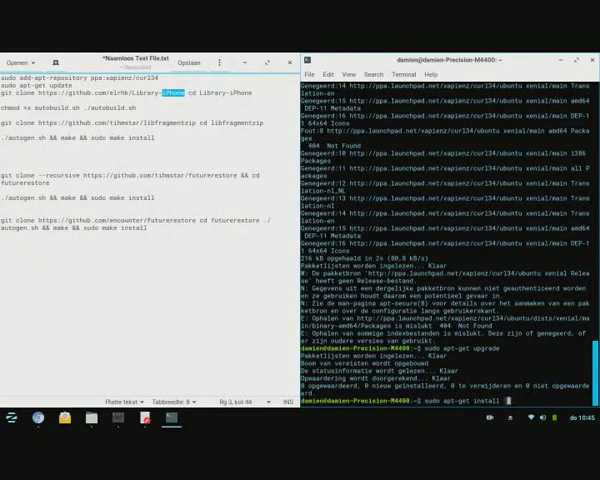
text(libcurl4)
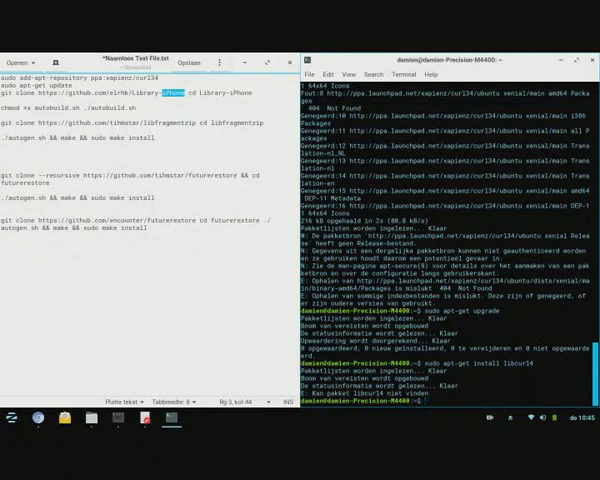
key(Return)
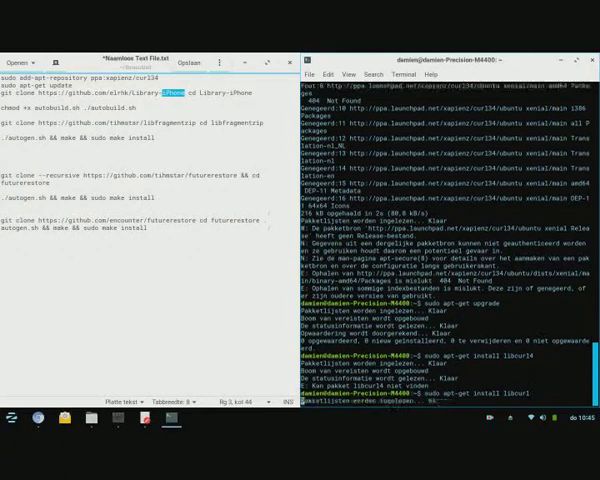
text(sudo apt-get install libcurl3)
text(&&)
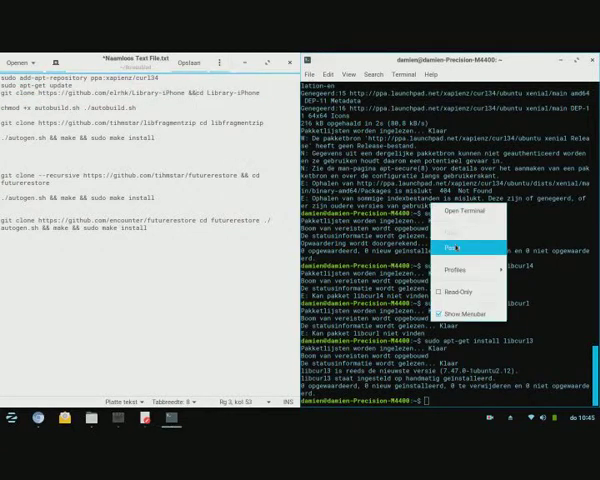
- Clone the first library repository from the notes and run ./autogen.sh && make && sudo make install
click(448, 242)
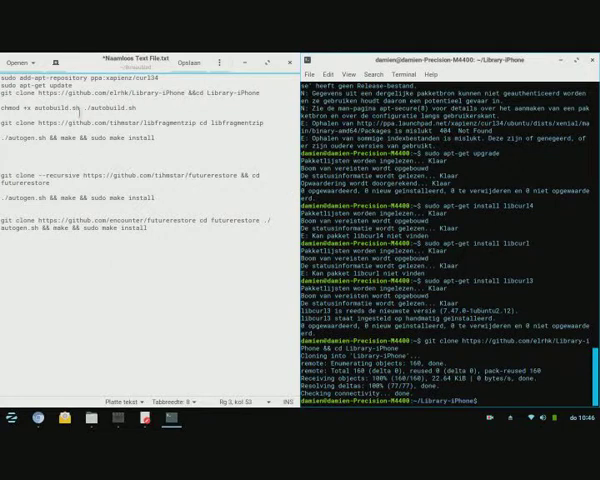
right_click(30, 104)
text(&& sudo )
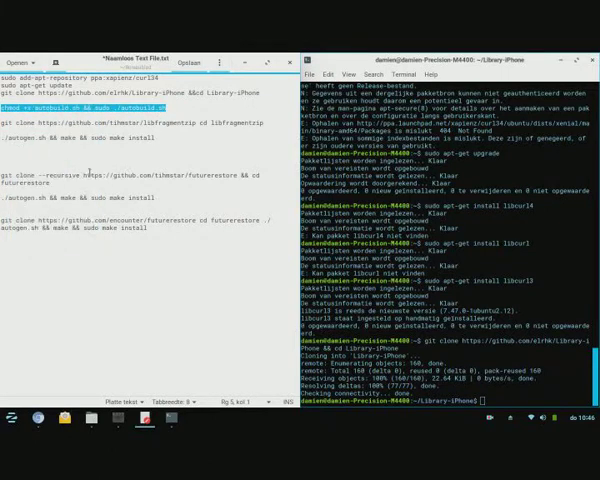
right_click(420, 320)
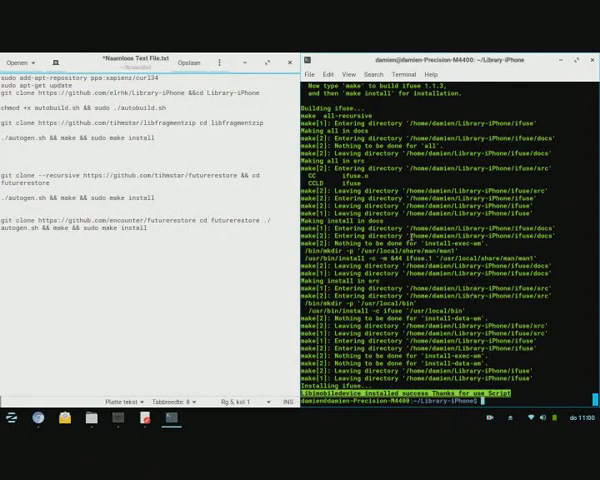
scroll(down, 3)
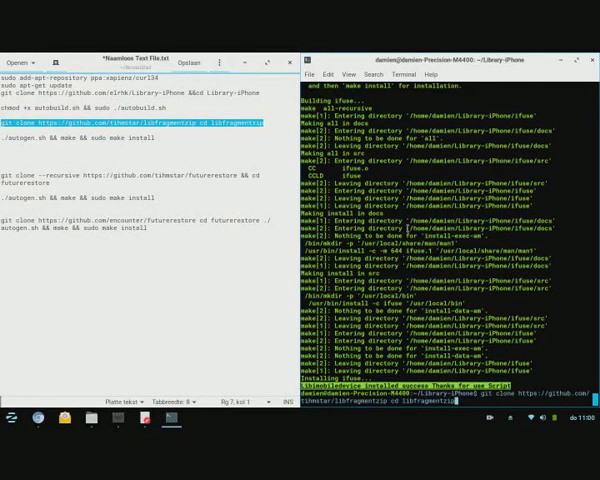
key(Return)
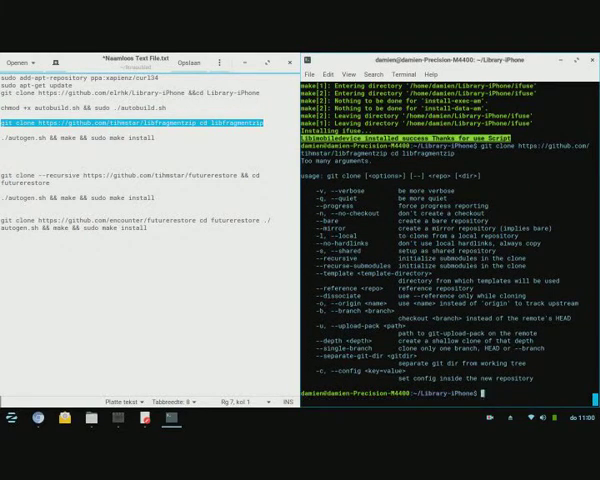
text(cd /)
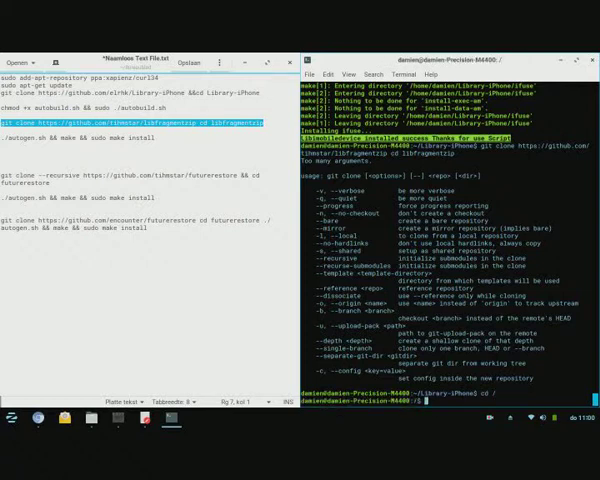
text(git clone https://github.com/tihmstar/libfragmentzip cd libfragmentzip)
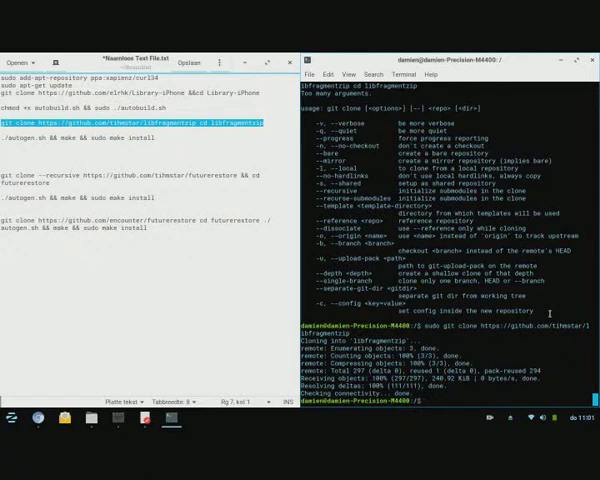
- Enter the libfragmentzip folder and start ./autogen.sh && make && sudo make install
text(cd l)
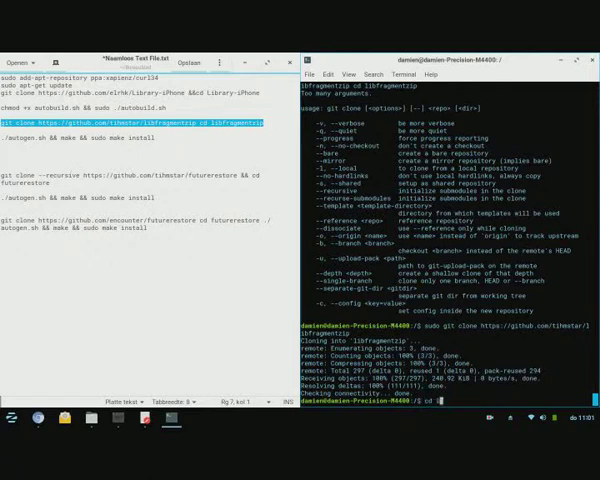
text(ibfragmentzip)
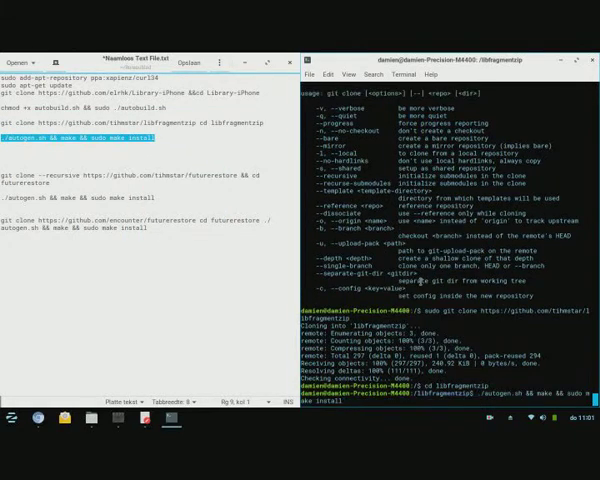
key(Return)
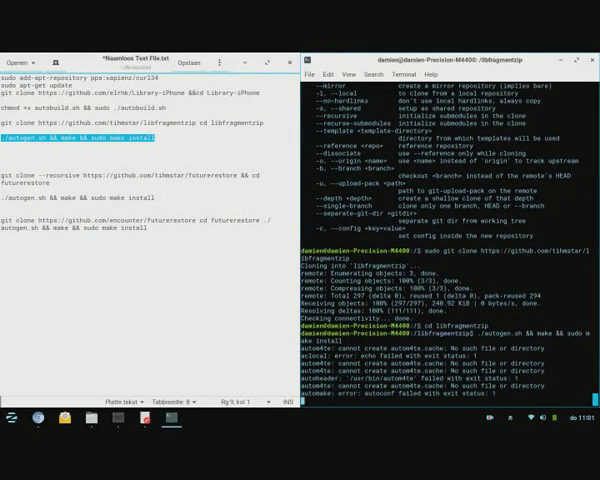
scroll(down, 3)
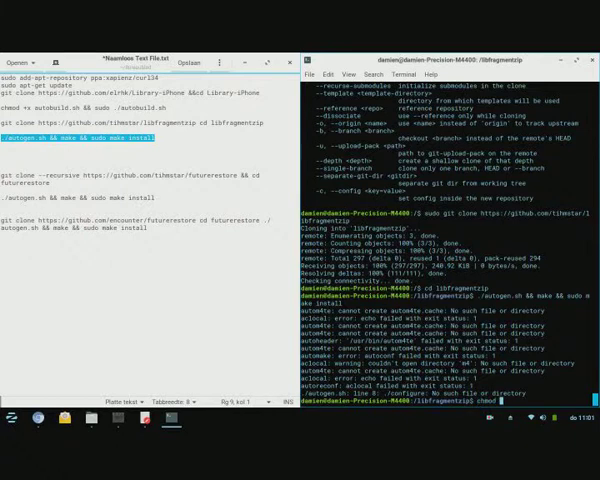
- Make ./autogen.sh executable with chmod +x and let the configure checks run through
text(chmod +x ./autogen.sh)
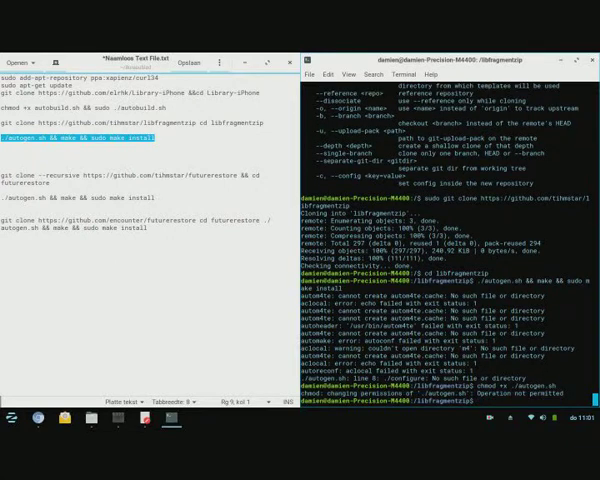
text(chmod +x ./autogen.sh)
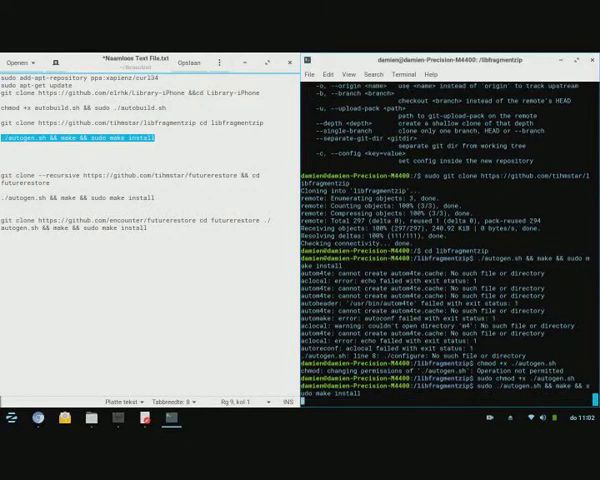
scroll(down, 3)
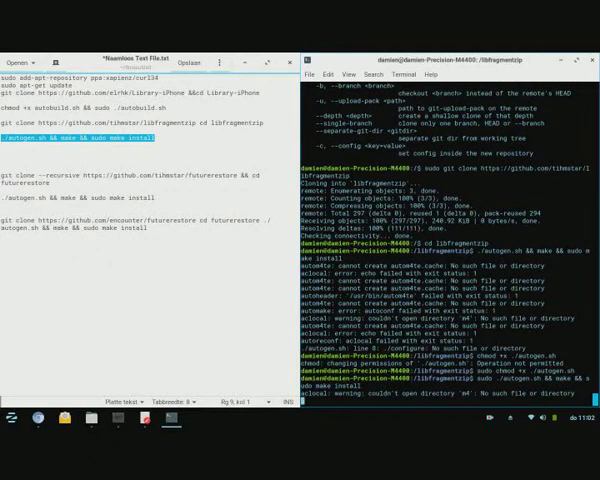
scroll(down, 3)
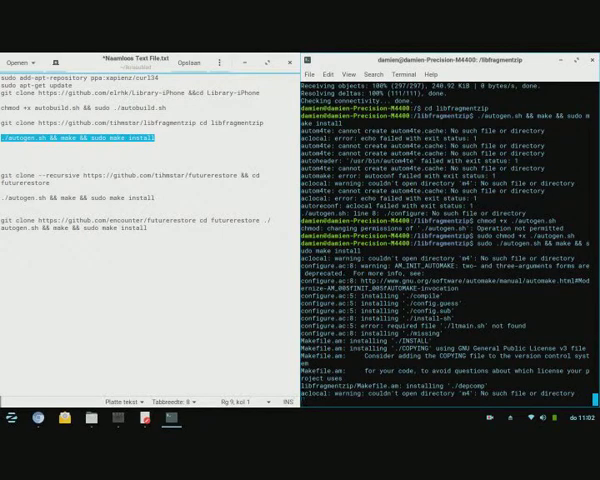
scroll(down, 3)
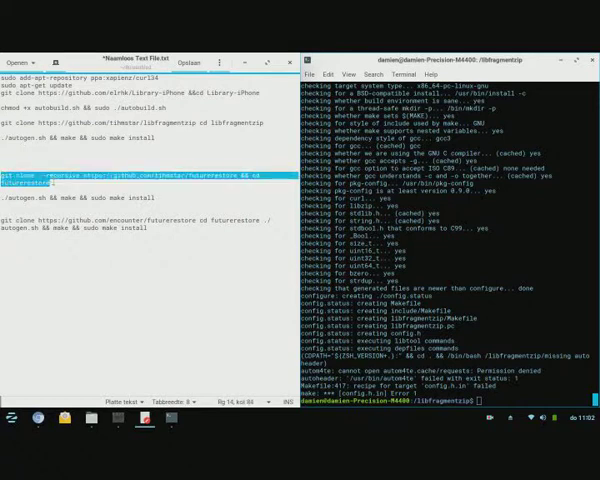
- Run the git clone --recursive futurerestore command pasted from the notes
right_click(480, 300)
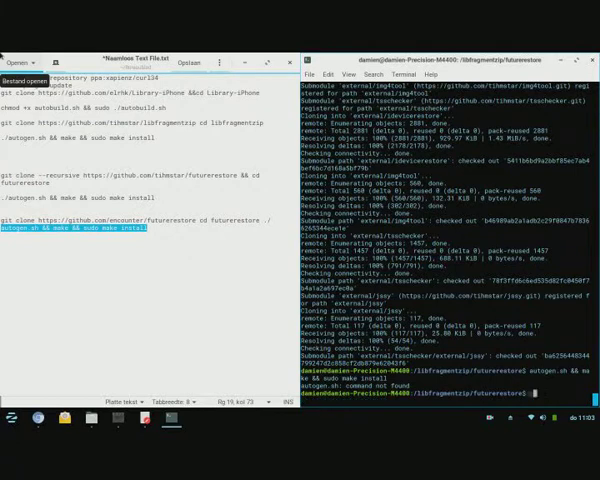
- Run ./autogen.sh && make && sudo make install inside the futurerestore folder
text(sudo)
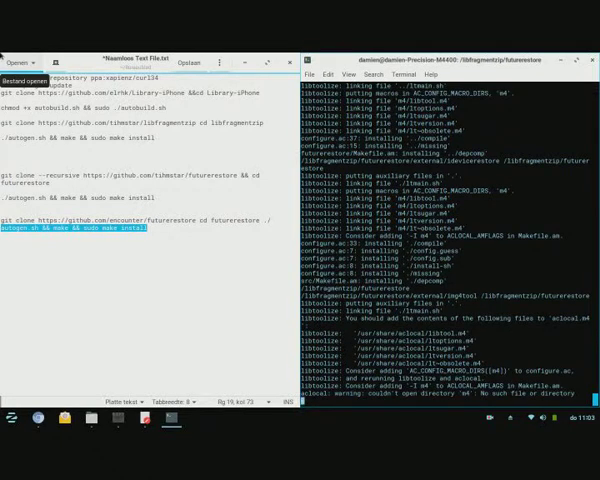
scroll(down, 3)
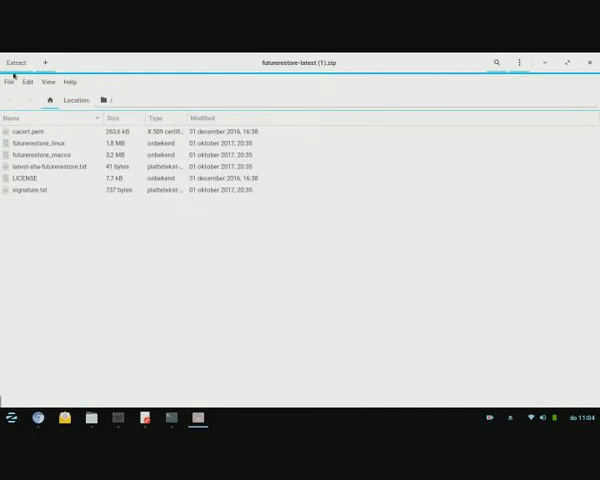
- Extract the archive into Downloads, replacing LICENSE, show the files and start a terminal there
click(16, 60)
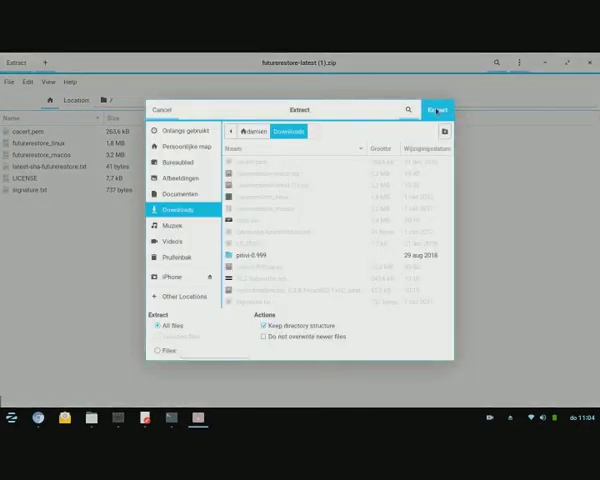
click(436, 108)
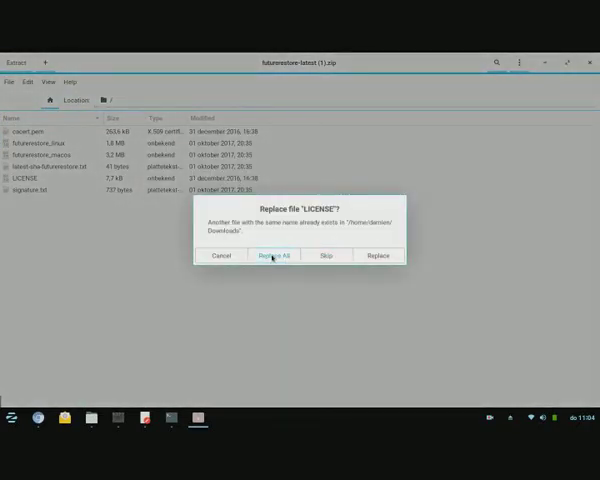
click(272, 256)
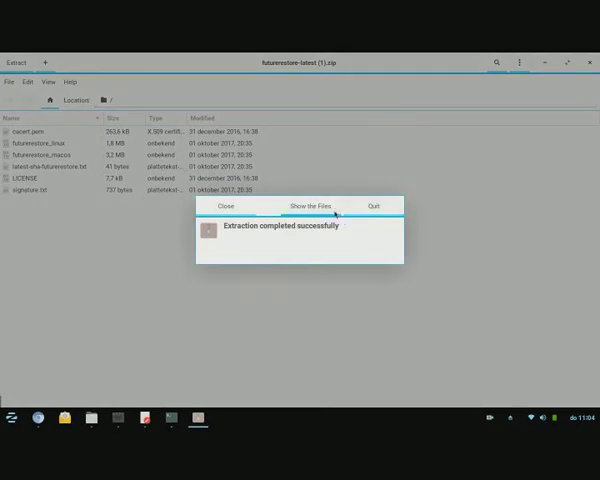
click(308, 204)
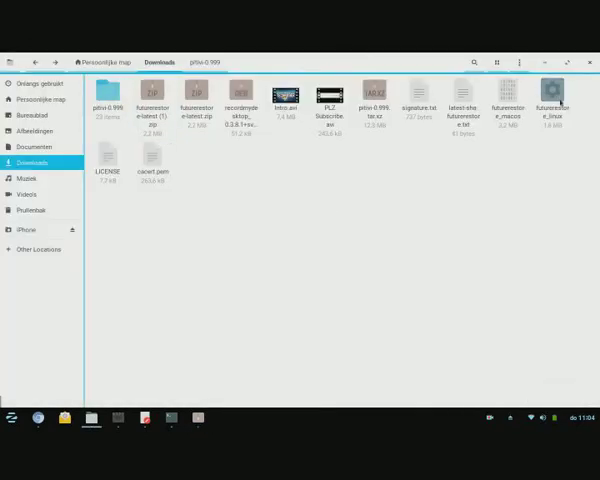
right_click(552, 96)
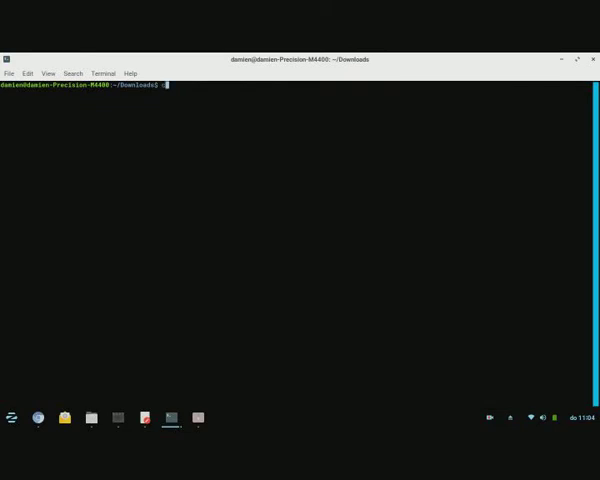
- Make futurerestore_linux executable with sudo chmod +x
text(sudo)
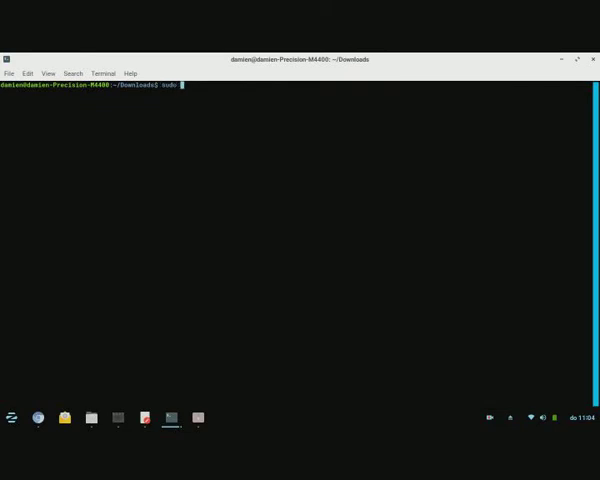
text(chmod fu)
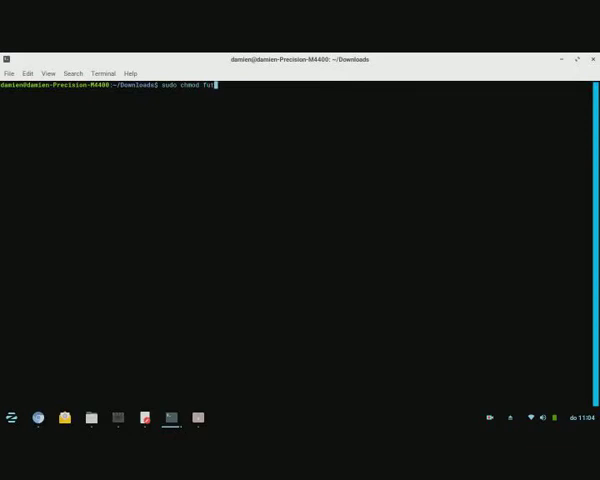
text(fgr)
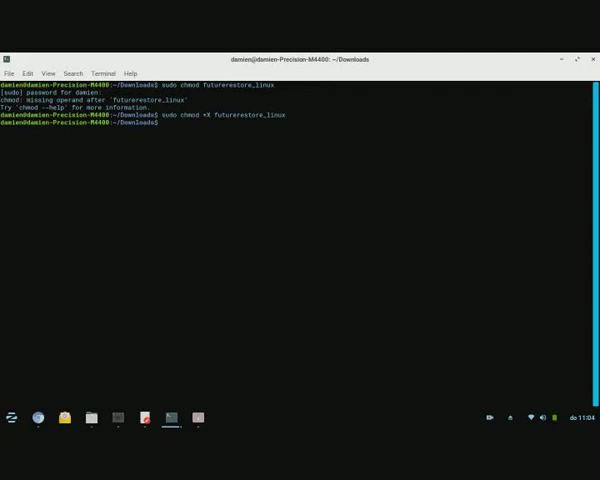
- Run ./futurerestore_linux normally and with sudo, then return to the Downloads Files window
text(./futurerestore)
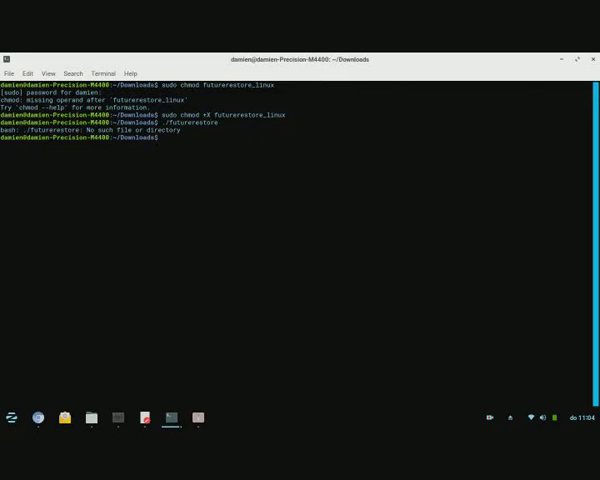
text(./futurerestore_linux)
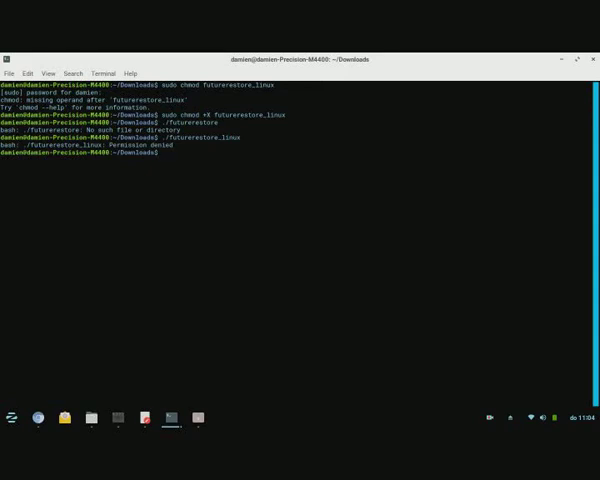
text(./futurerestore_linux)
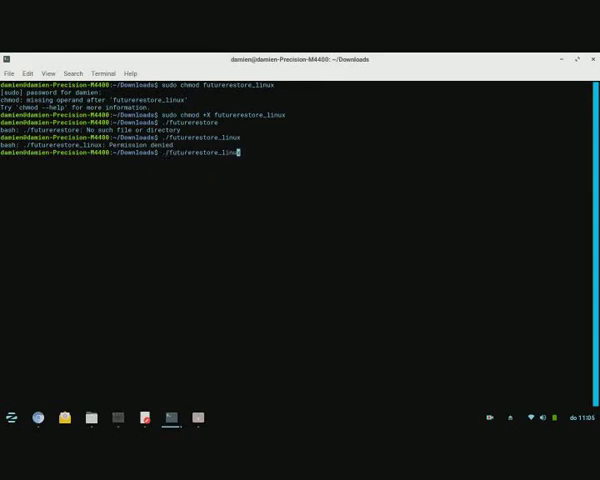
text(sudo)
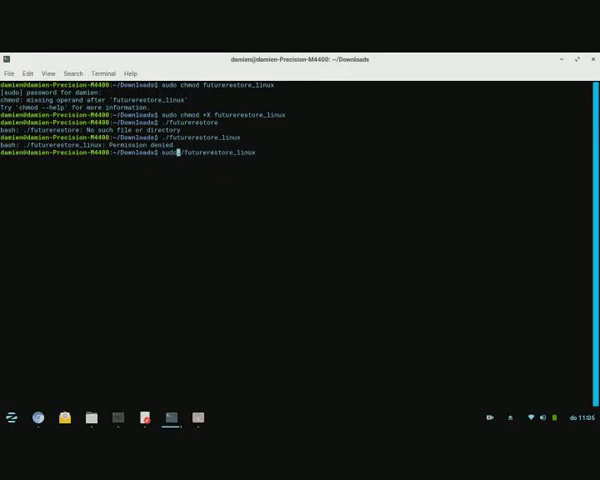
key(Return)
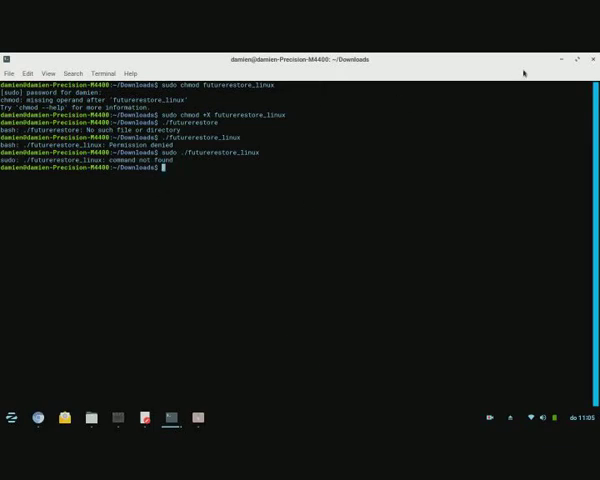
click(92, 418)
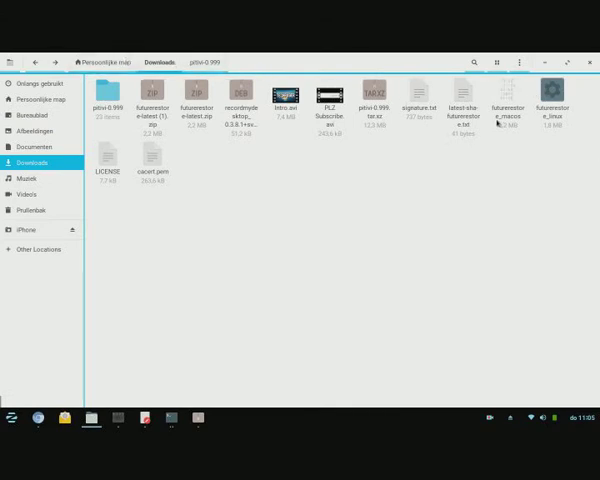
- Enable 'Allow executing file as program' in futurerestore_linux's Properties permissions
right_click(550, 90)
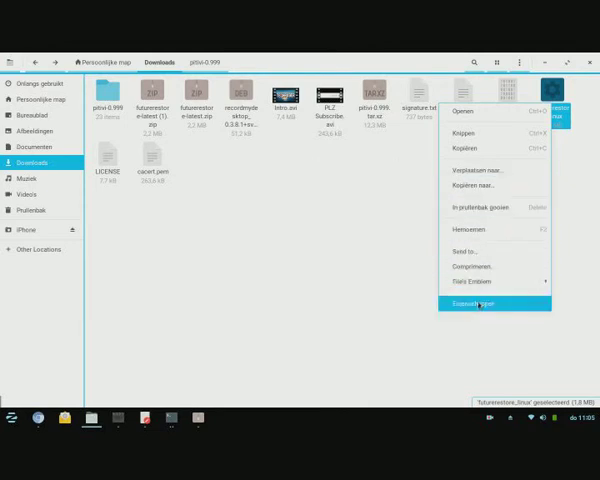
click(480, 304)
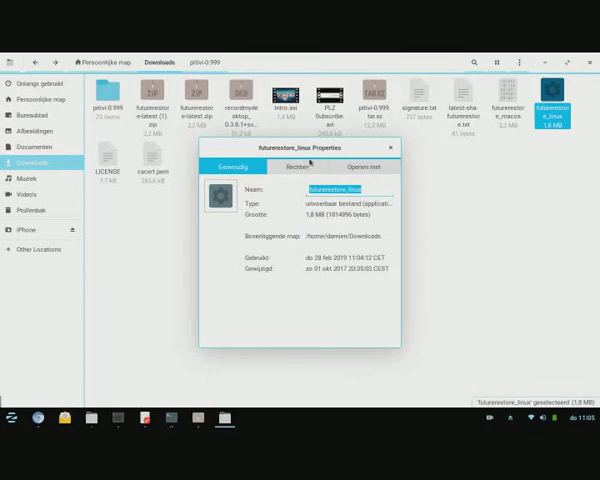
click(296, 166)
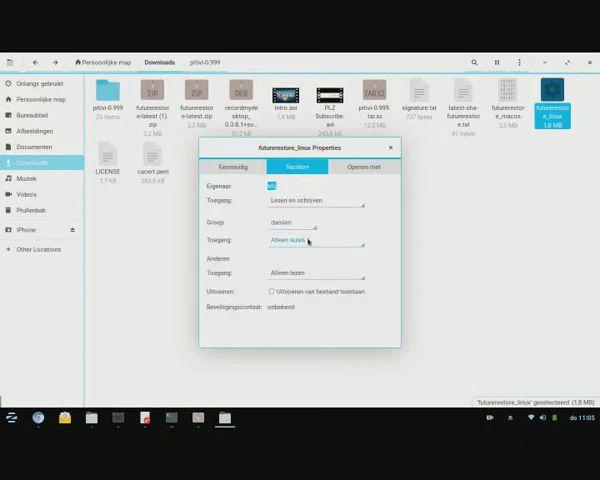
click(316, 236)
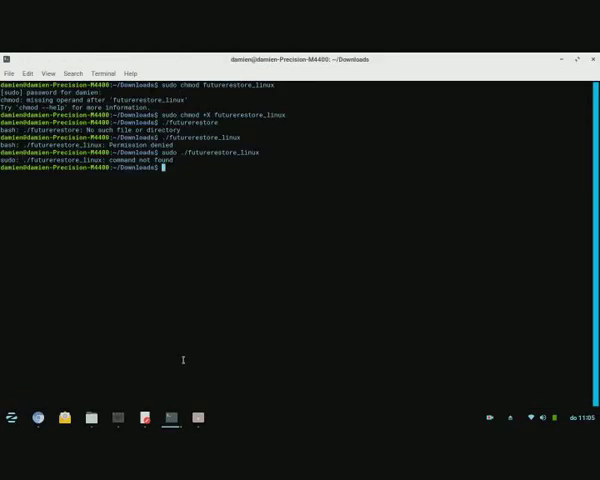
mouse_move(308, 140)
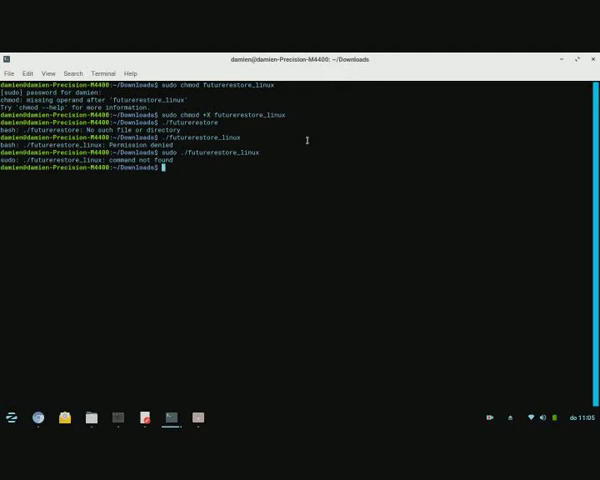
- List Downloads with ls and run ./futurerestore_linux to print its usage help
text(ls)
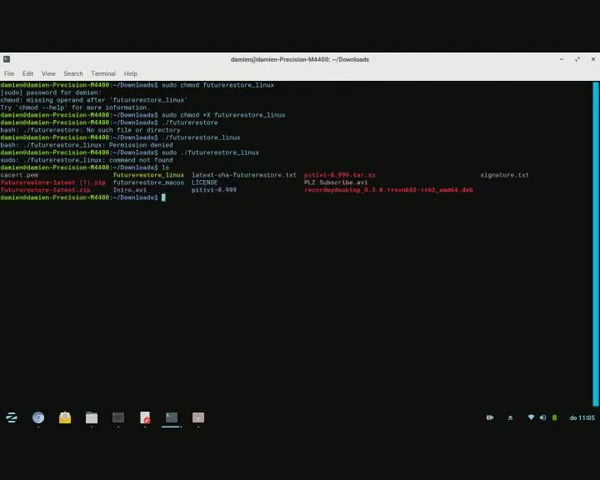
text(./ fu)
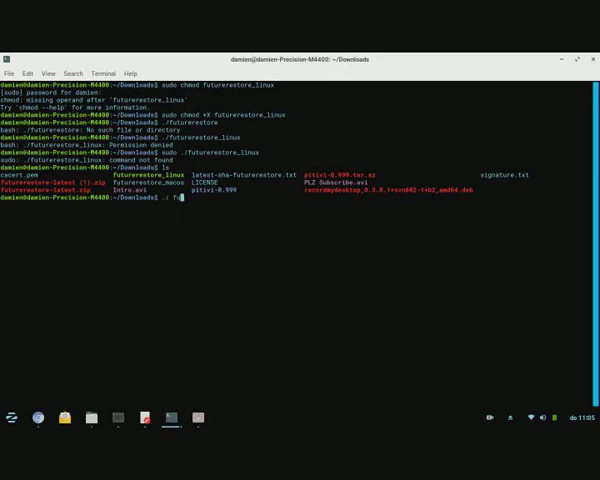
text(uturerestore)
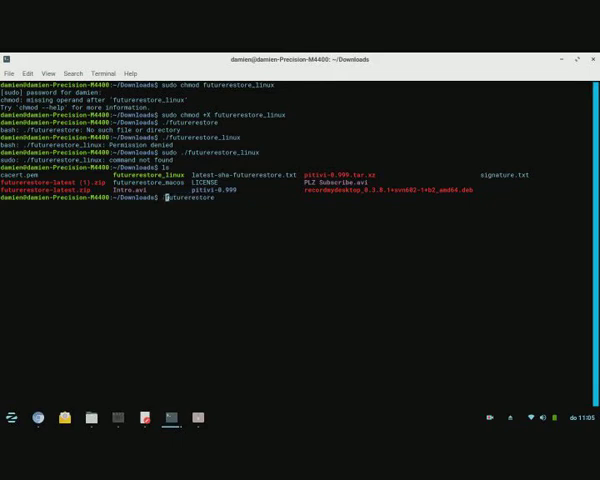
text(./futurerestore)
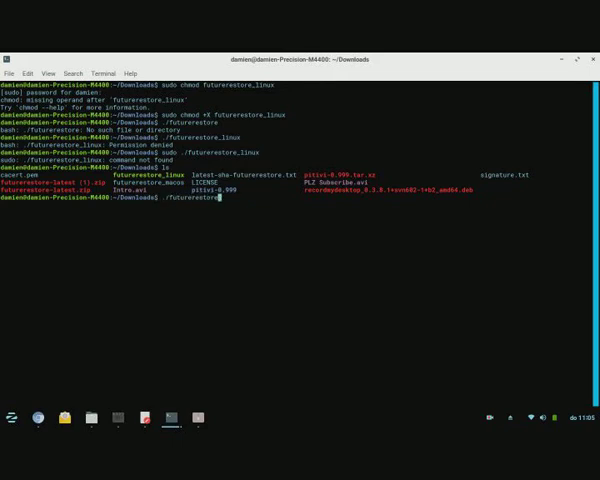
key(Return)
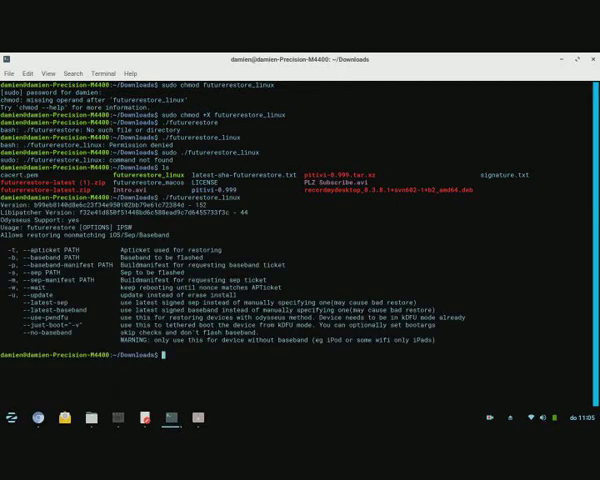